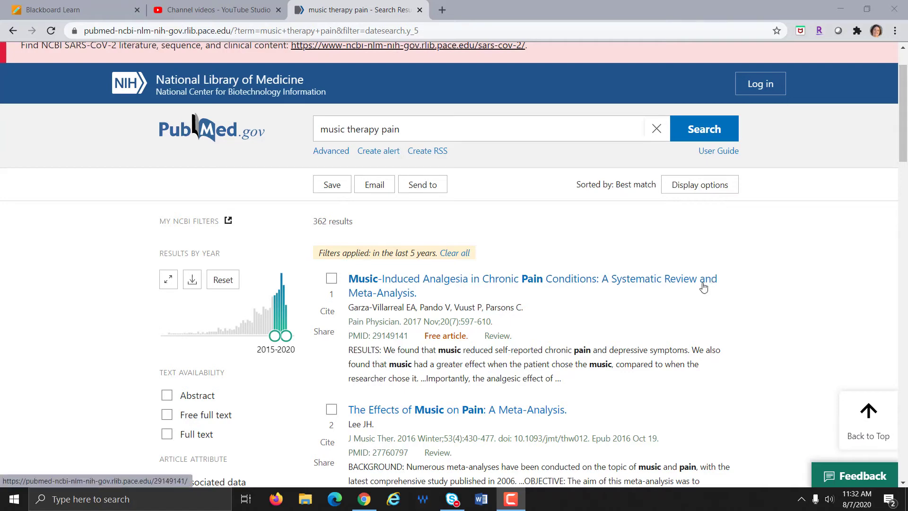
{"action": "mouse_move", "coordinate": [768, 311]}
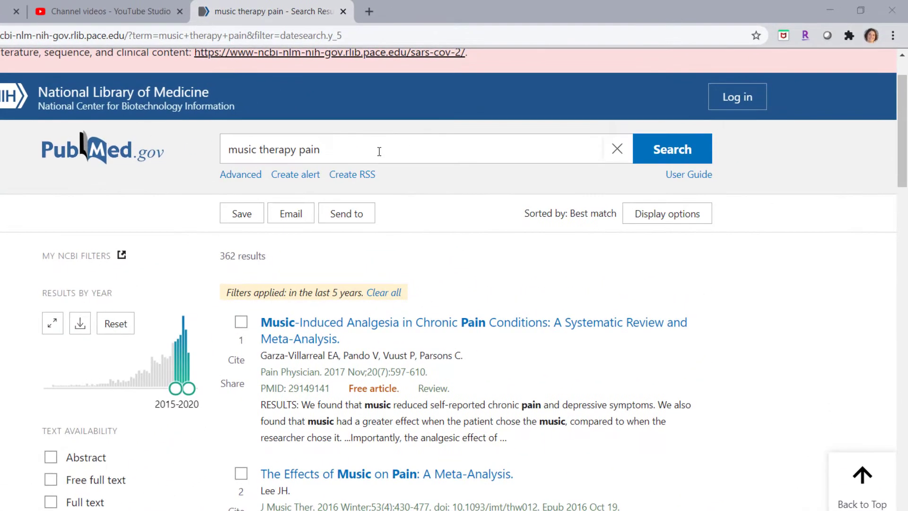
- Apply the Systematic Review article-type filter to the 'music therapy pain' search, leaving 55 results
{"action": "scroll", "scroll_direction": "down", "scroll_amount": 3}
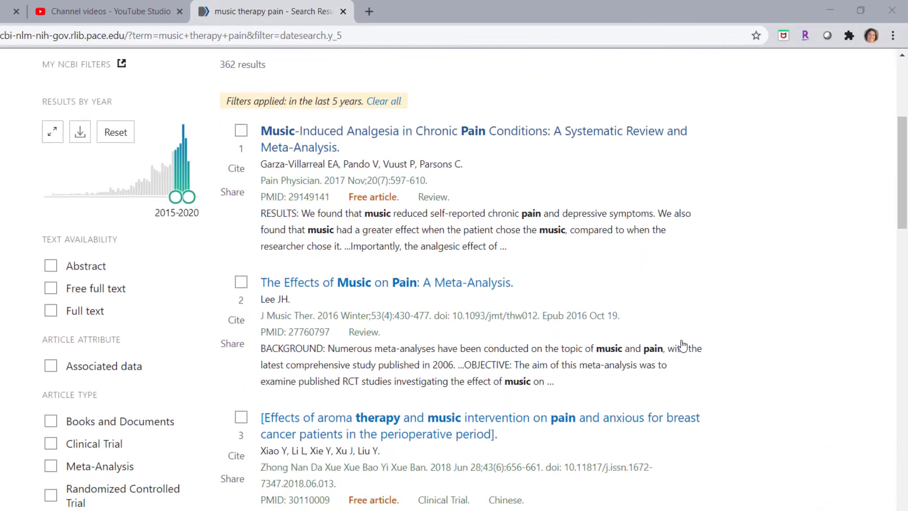
{"action": "scroll", "scroll_direction": "down", "scroll_amount": 3}
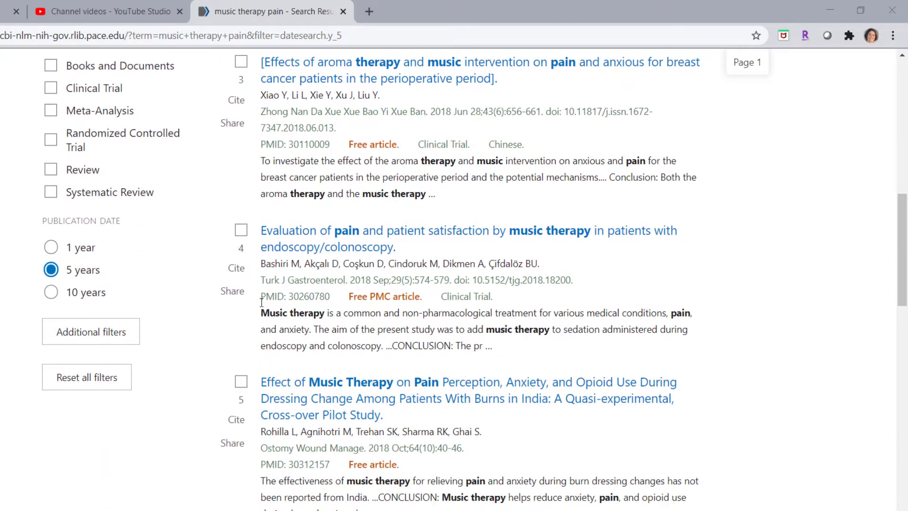
{"action": "mouse_move", "coordinate": [115, 276]}
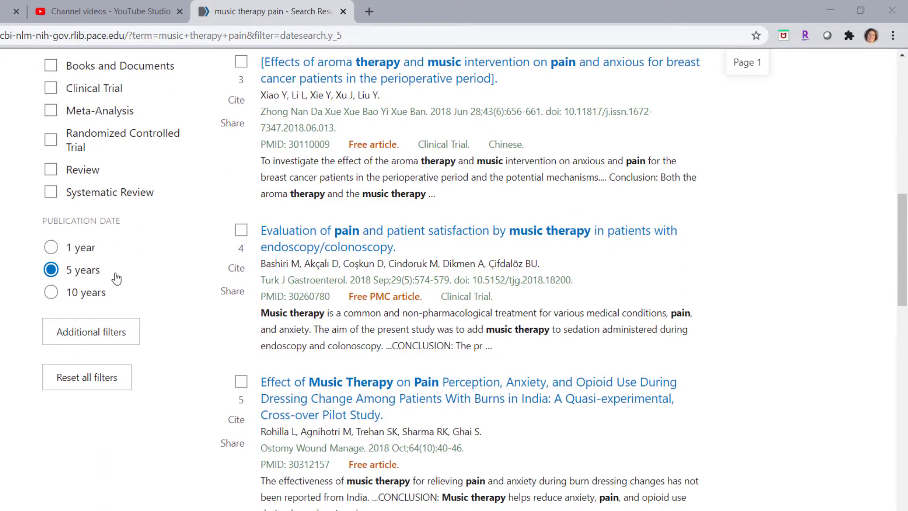
{"action": "mouse_move", "coordinate": [119, 281]}
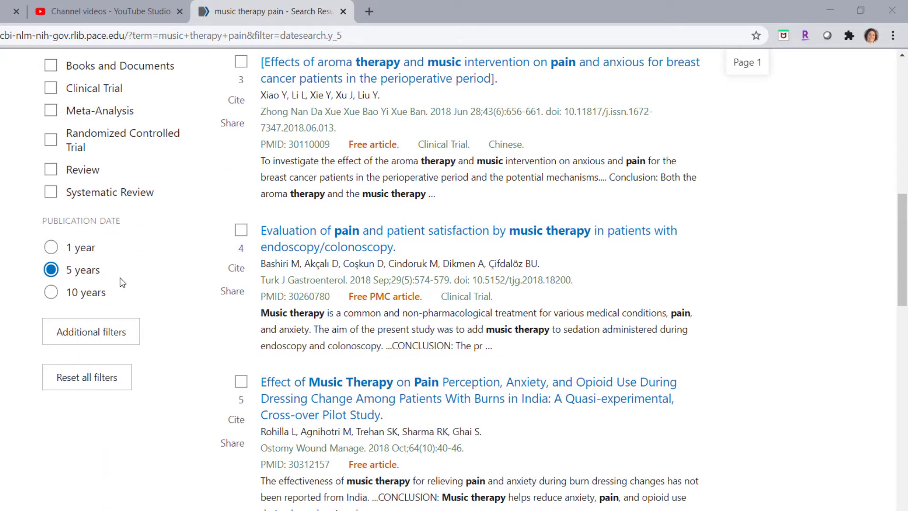
{"action": "scroll", "scroll_direction": "up", "scroll_amount": 3}
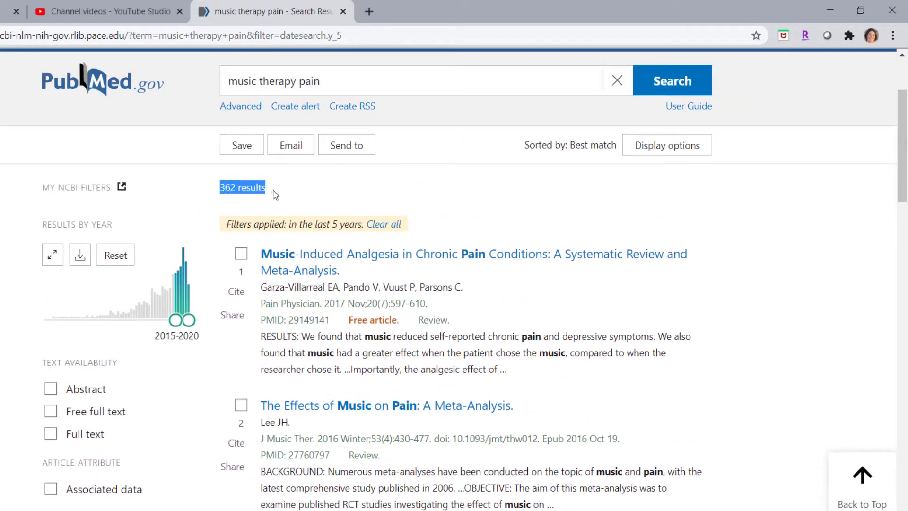
{"action": "scroll", "scroll_direction": "down", "scroll_amount": 3}
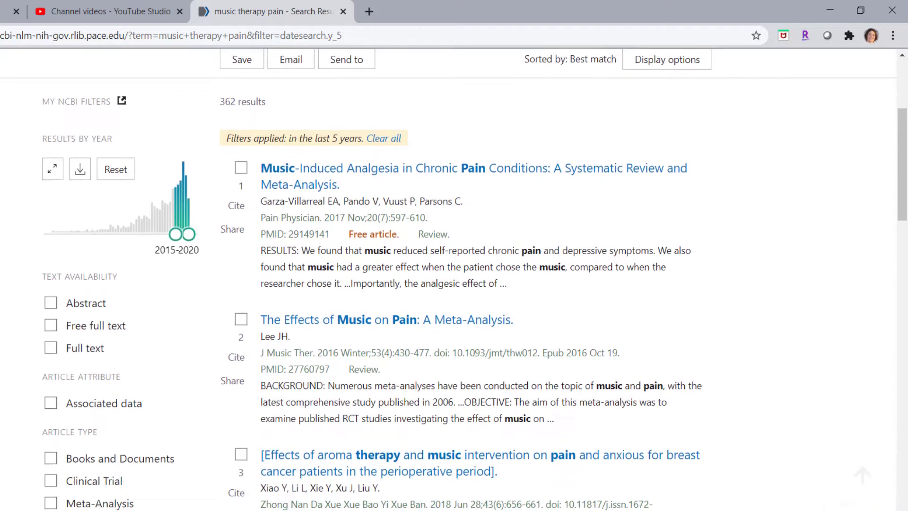
{"action": "scroll", "scroll_direction": "down", "scroll_amount": 3}
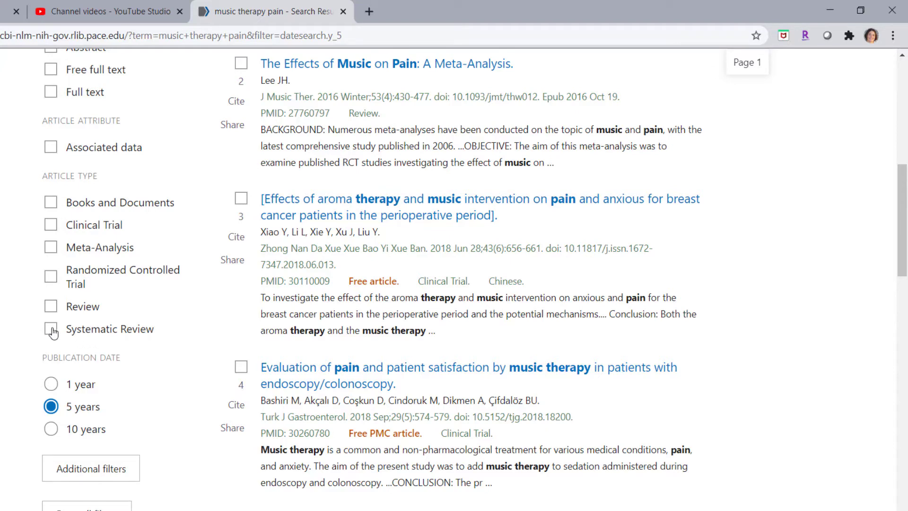
{"action": "left_click", "coordinate": [51, 329]}
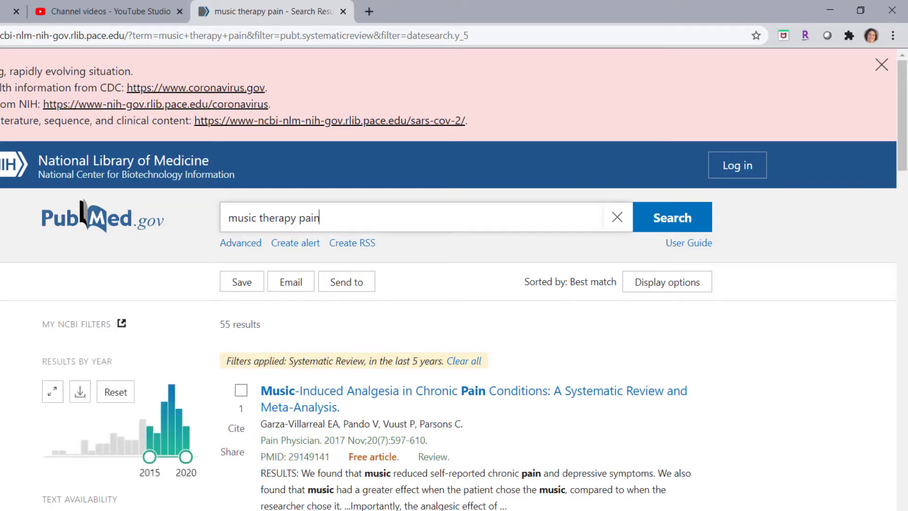
{"action": "scroll", "scroll_direction": "down", "scroll_amount": 3}
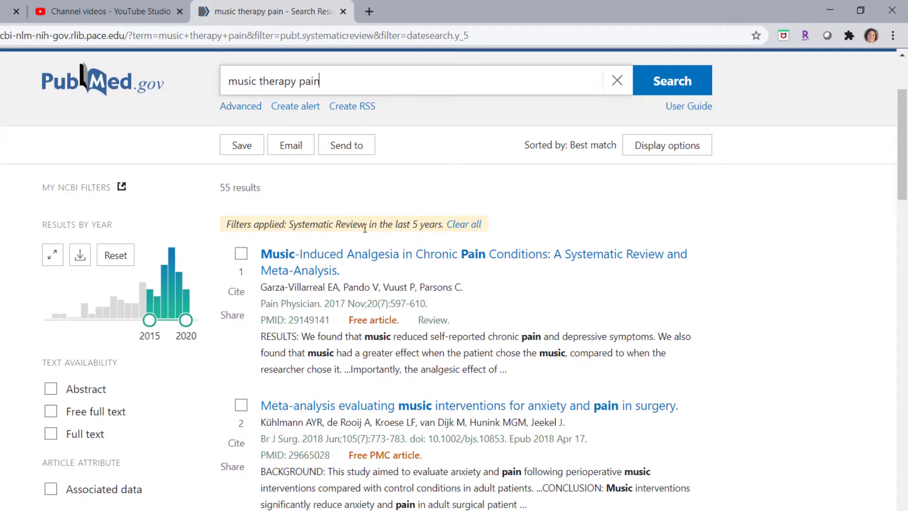
{"action": "mouse_move", "coordinate": [258, 237]}
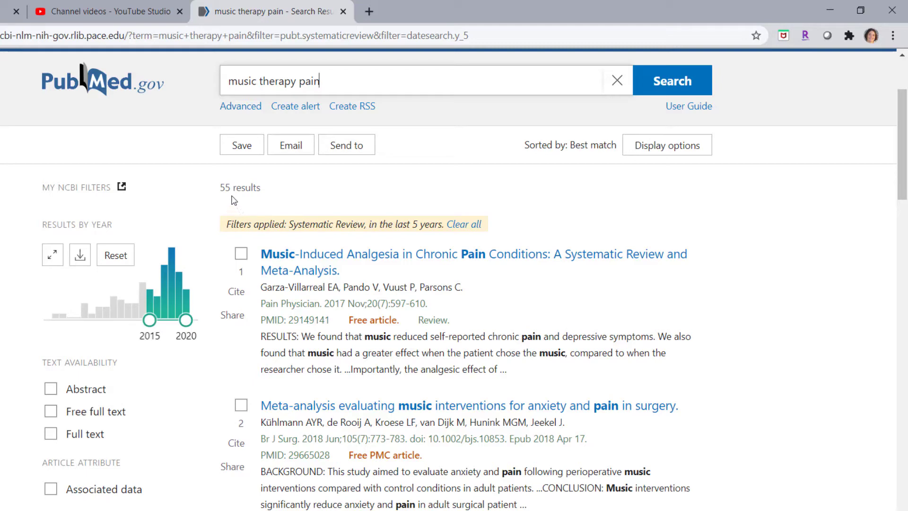
{"action": "scroll", "scroll_direction": "down", "scroll_amount": 3}
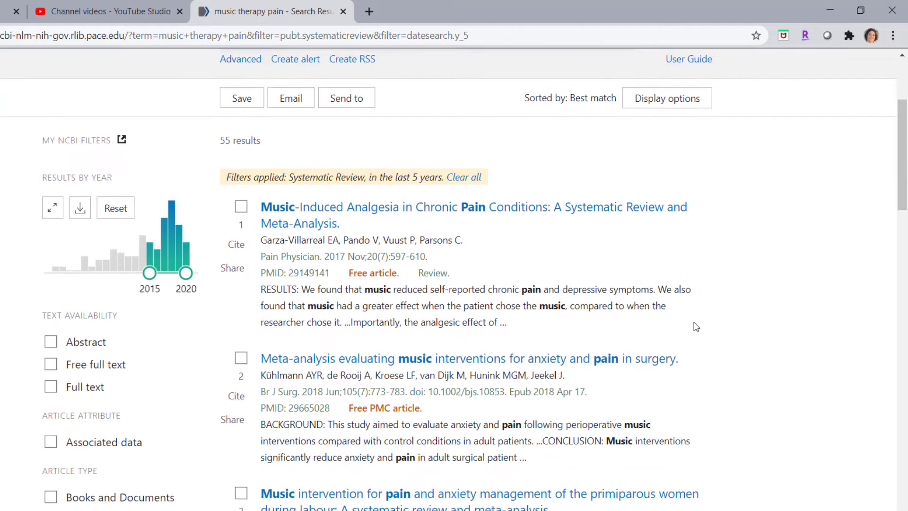
{"action": "scroll", "scroll_direction": "down", "scroll_amount": 3}
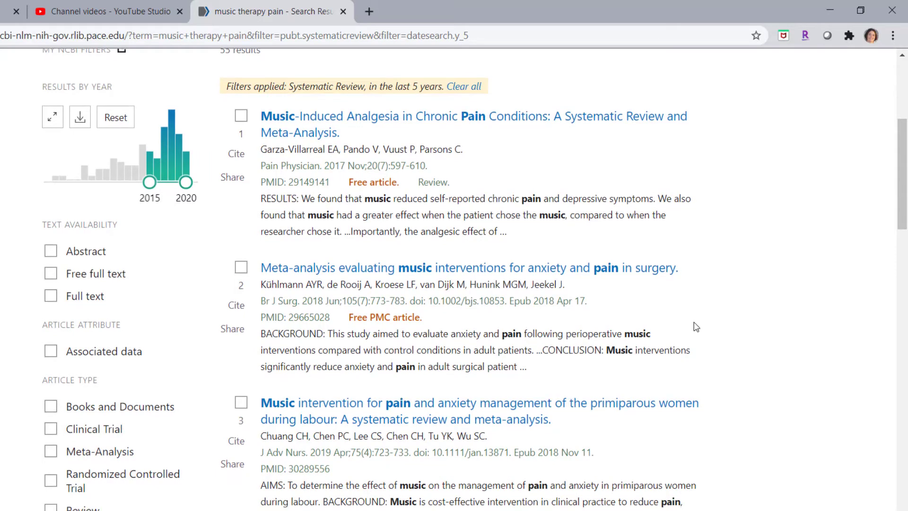
{"action": "scroll", "scroll_direction": "down", "scroll_amount": 3}
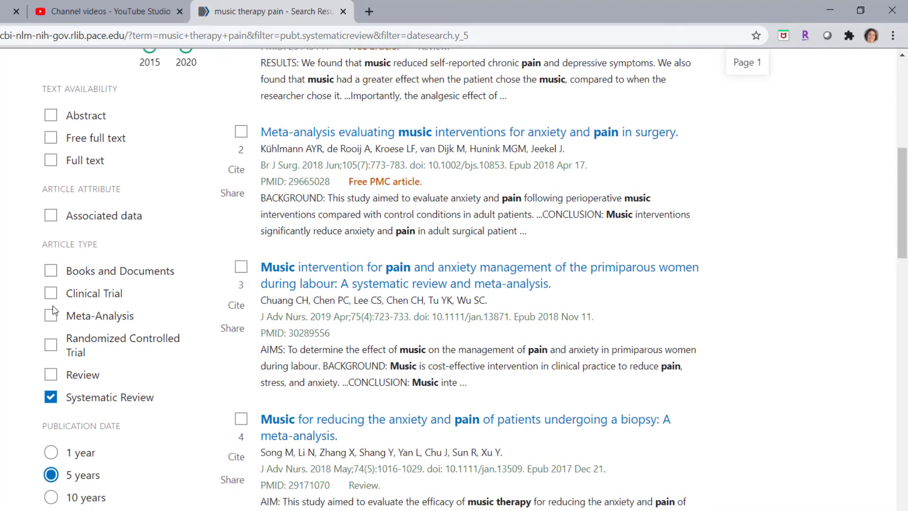
{"action": "mouse_move", "coordinate": [83, 274]}
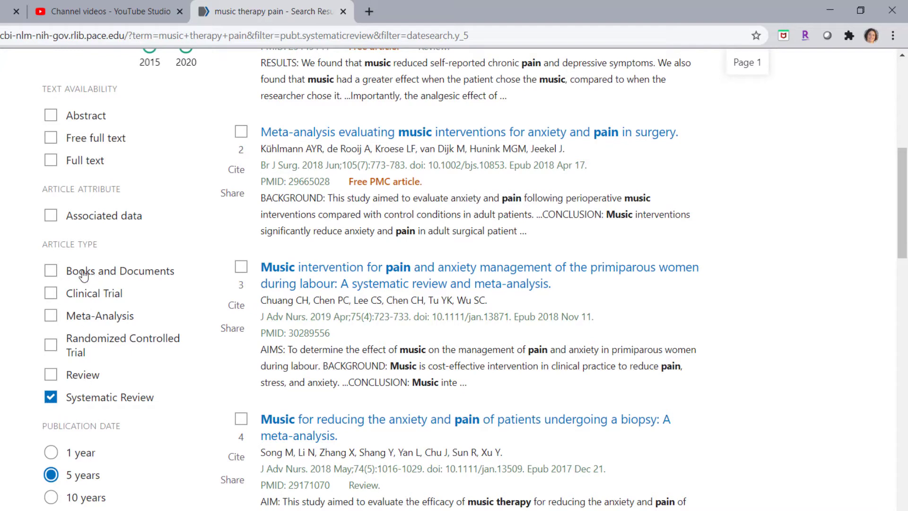
{"action": "mouse_move", "coordinate": [79, 396]}
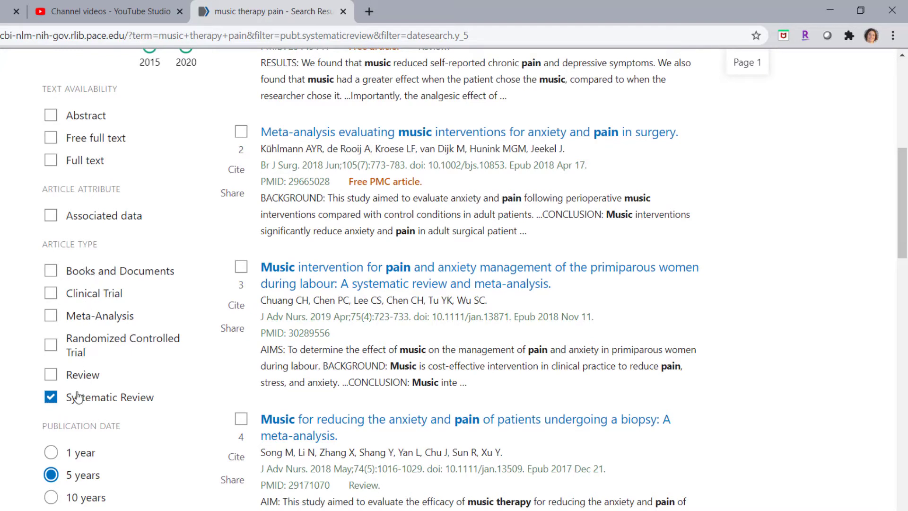
{"action": "scroll", "scroll_direction": "down", "scroll_amount": 3}
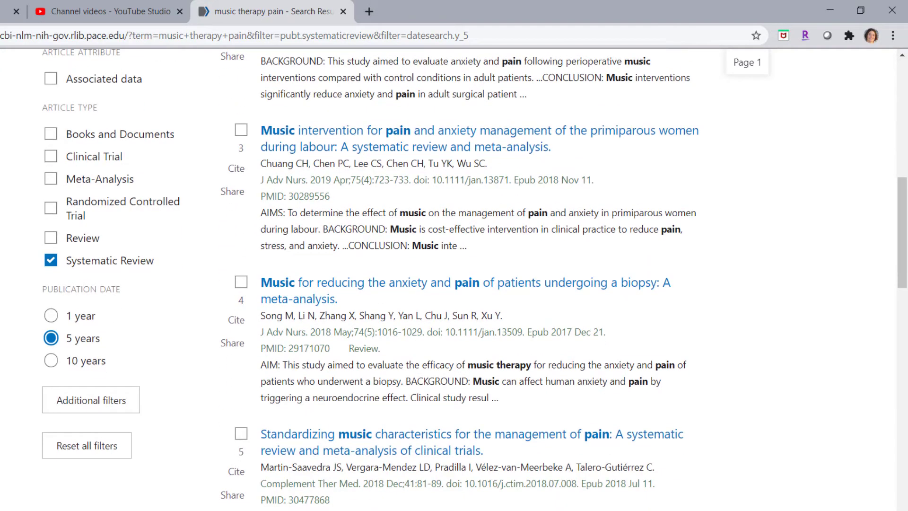
{"action": "mouse_move", "coordinate": [91, 399]}
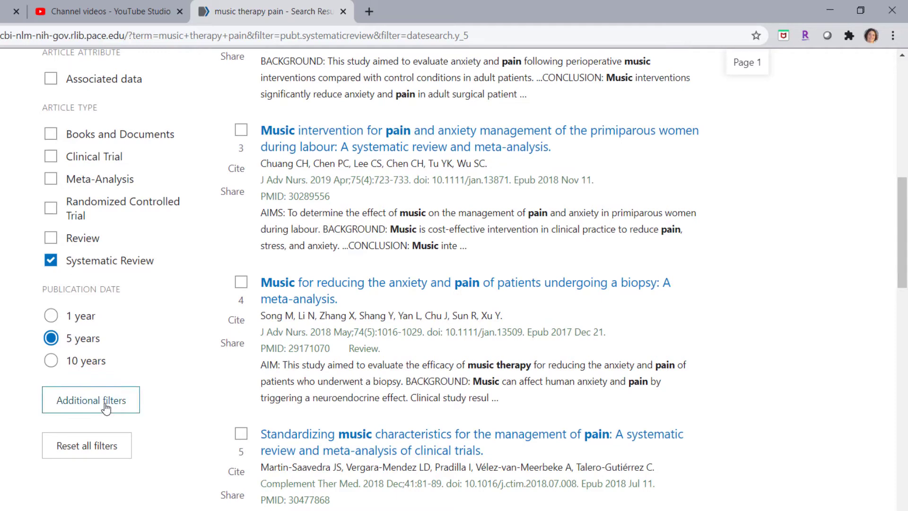
- Add Practice Guideline to the sidebar's article-type choices via Additional filters
{"action": "left_click", "coordinate": [91, 400]}
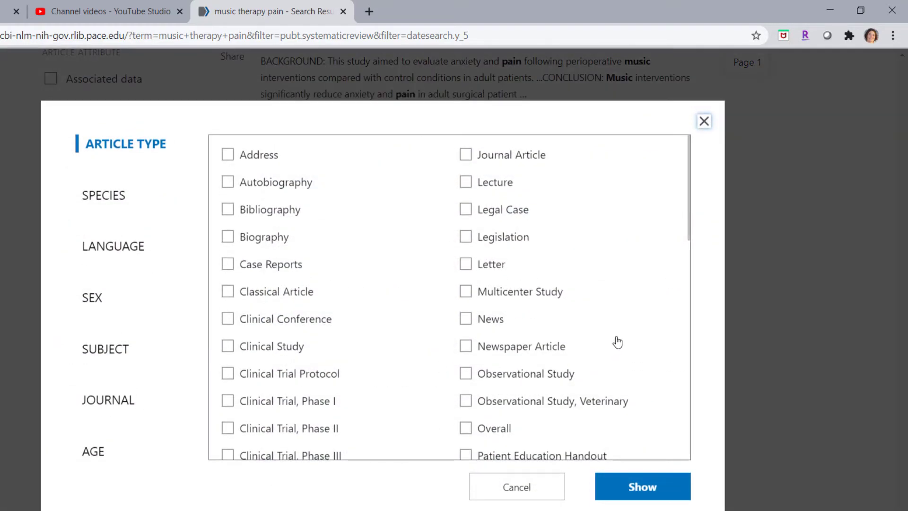
{"action": "scroll", "scroll_direction": "down", "scroll_amount": 3}
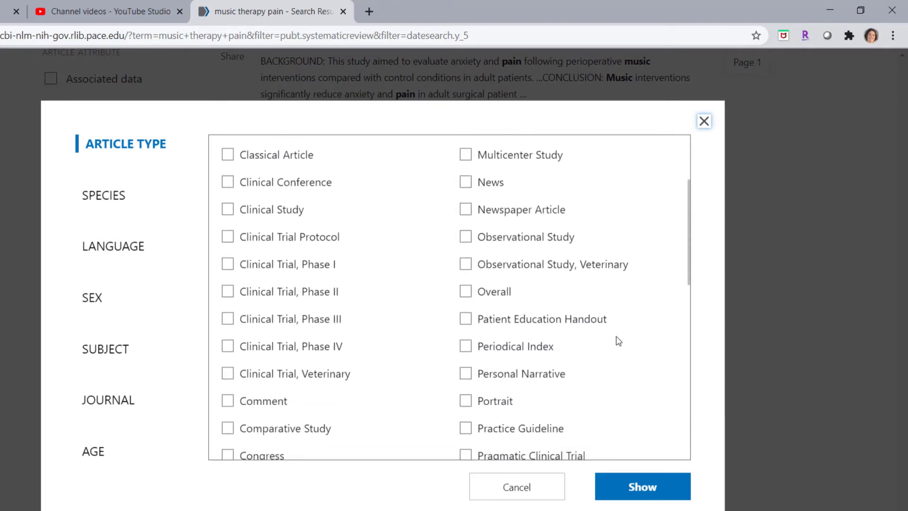
{"action": "scroll", "scroll_direction": "down", "scroll_amount": 3}
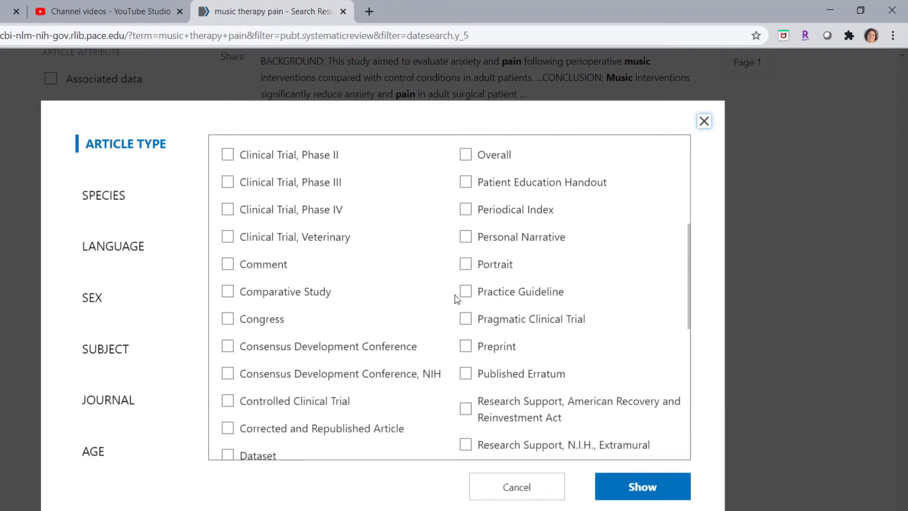
{"action": "left_click", "coordinate": [465, 291]}
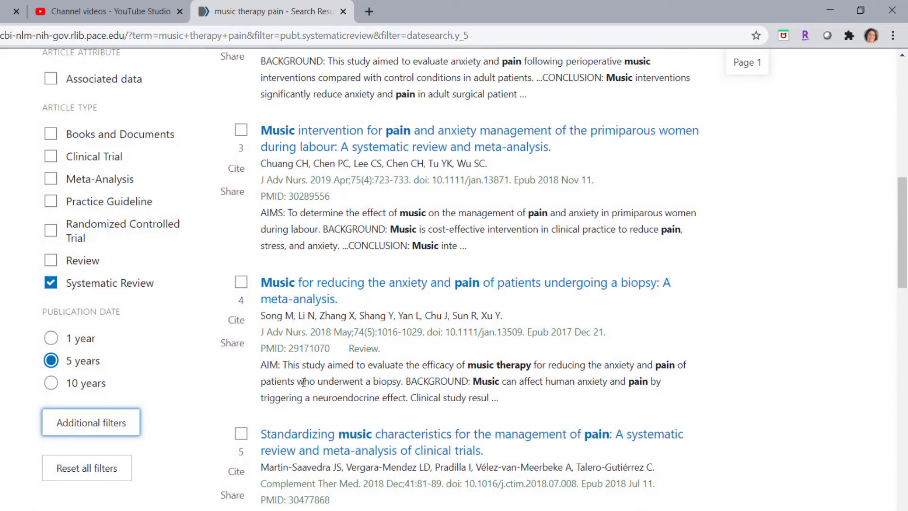
{"action": "scroll", "scroll_direction": "up", "scroll_amount": 3}
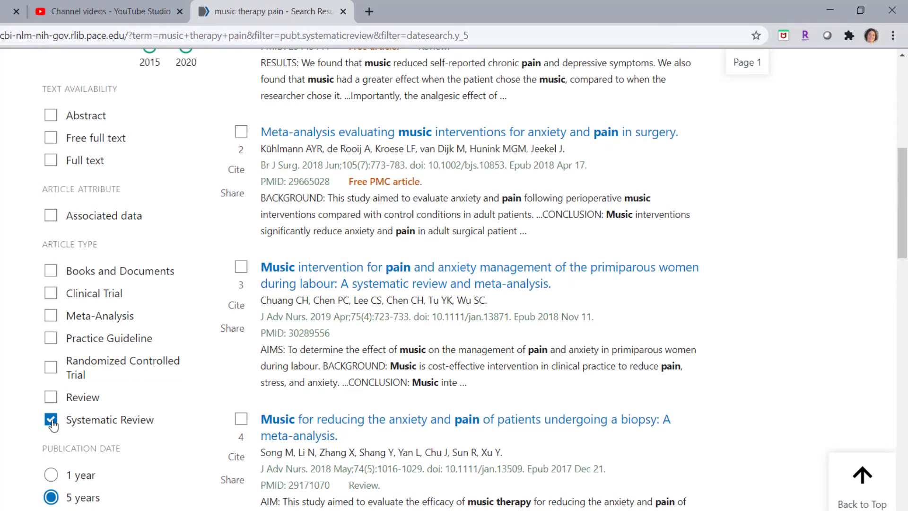
- Swap the Systematic Review filter for Practice Guideline, leaving 3 results from the last 5 years
{"action": "left_click", "coordinate": [52, 420]}
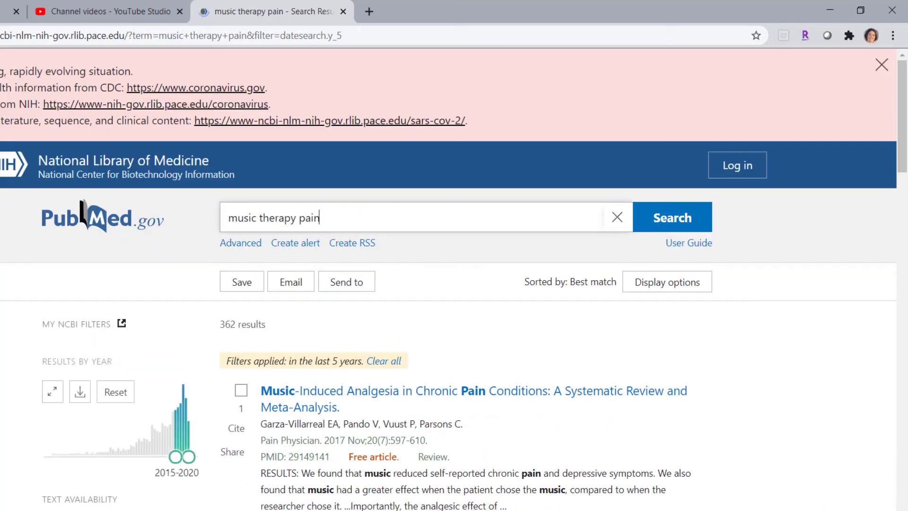
{"action": "scroll", "scroll_direction": "down", "scroll_amount": 3}
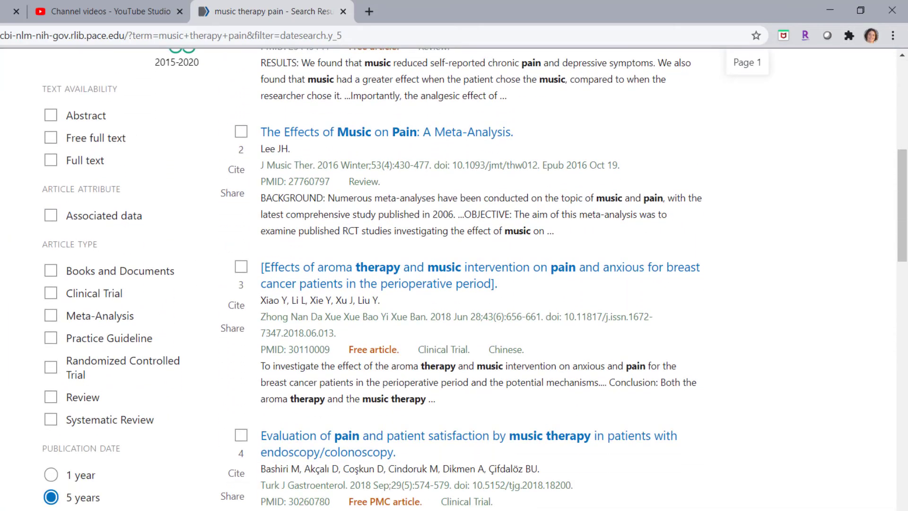
{"action": "left_click", "coordinate": [51, 337]}
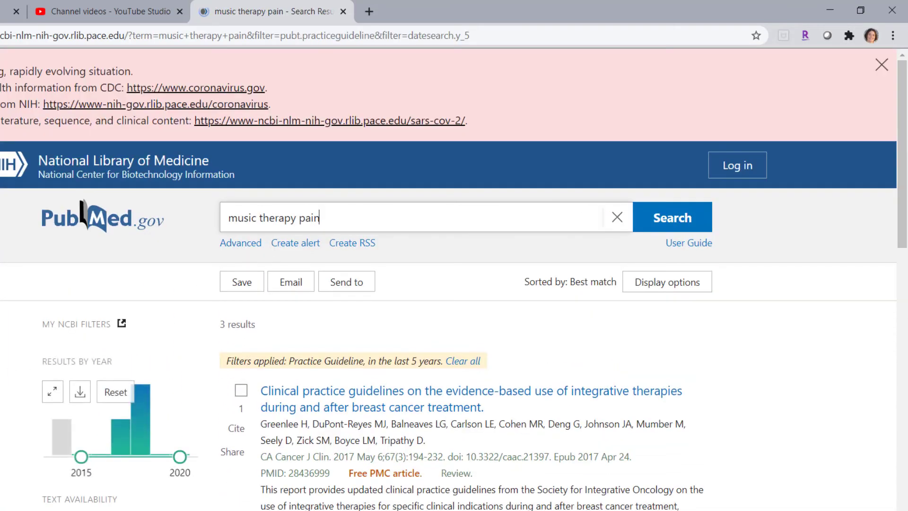
{"action": "scroll", "scroll_direction": "down", "scroll_amount": 3}
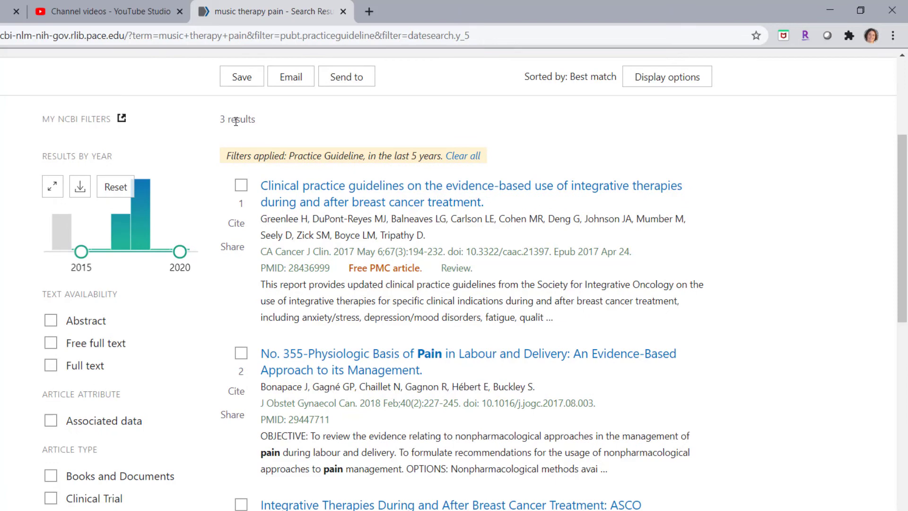
{"action": "scroll", "scroll_direction": "down", "scroll_amount": 3}
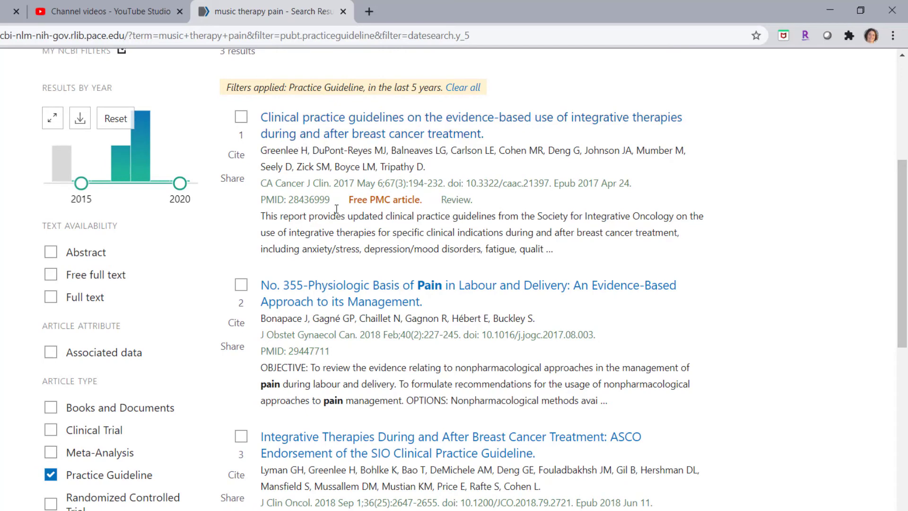
{"action": "mouse_move", "coordinate": [346, 144]}
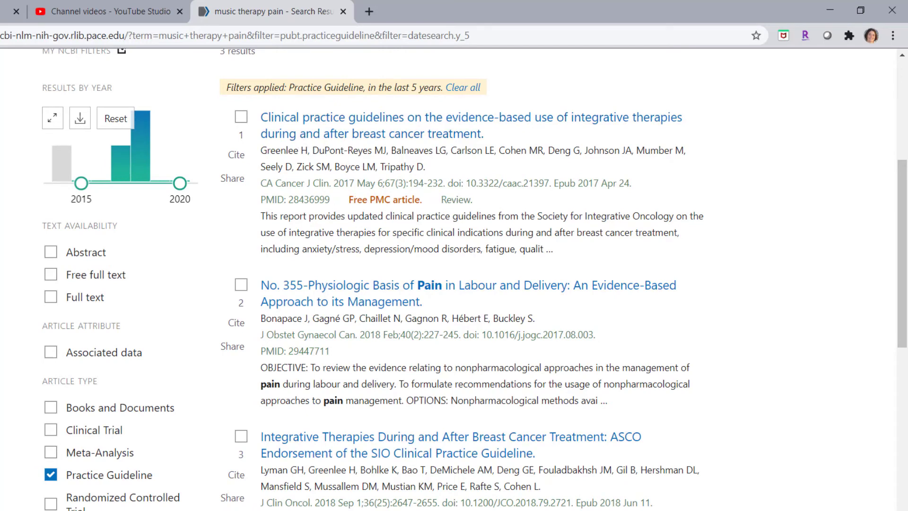
{"action": "scroll", "scroll_direction": "up", "scroll_amount": 3}
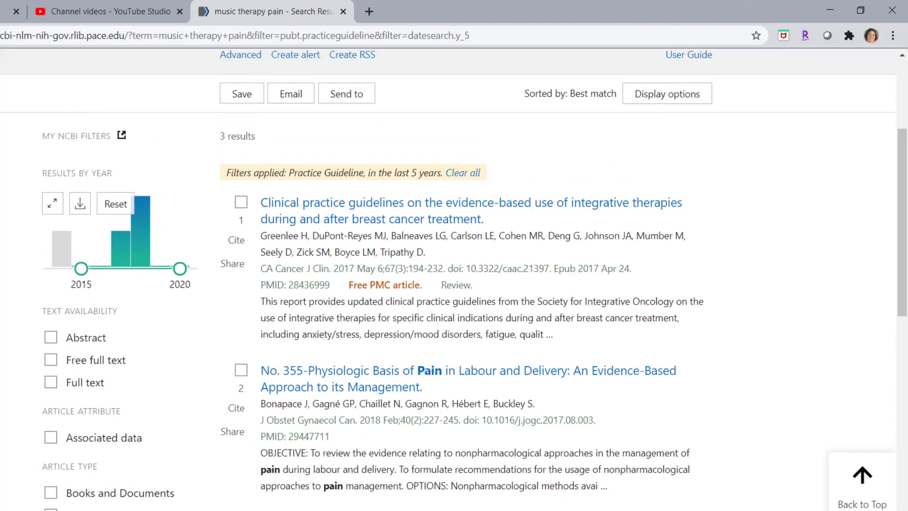
{"action": "scroll", "scroll_direction": "up", "scroll_amount": 3}
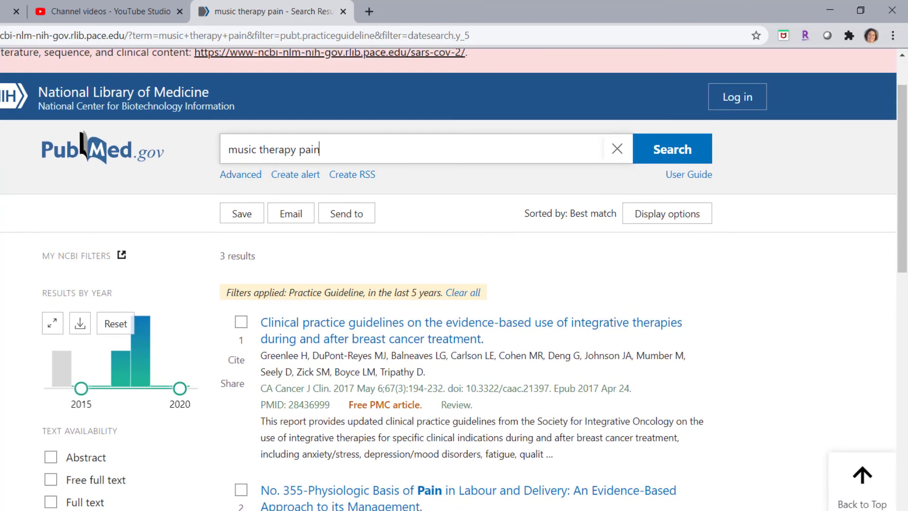